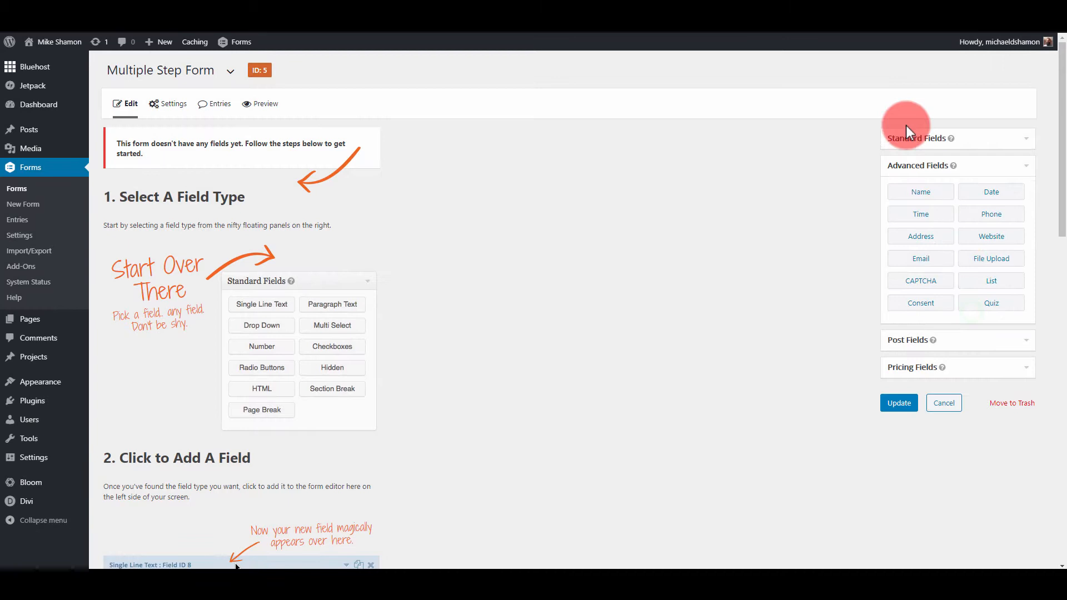
mouse_move(991, 162)
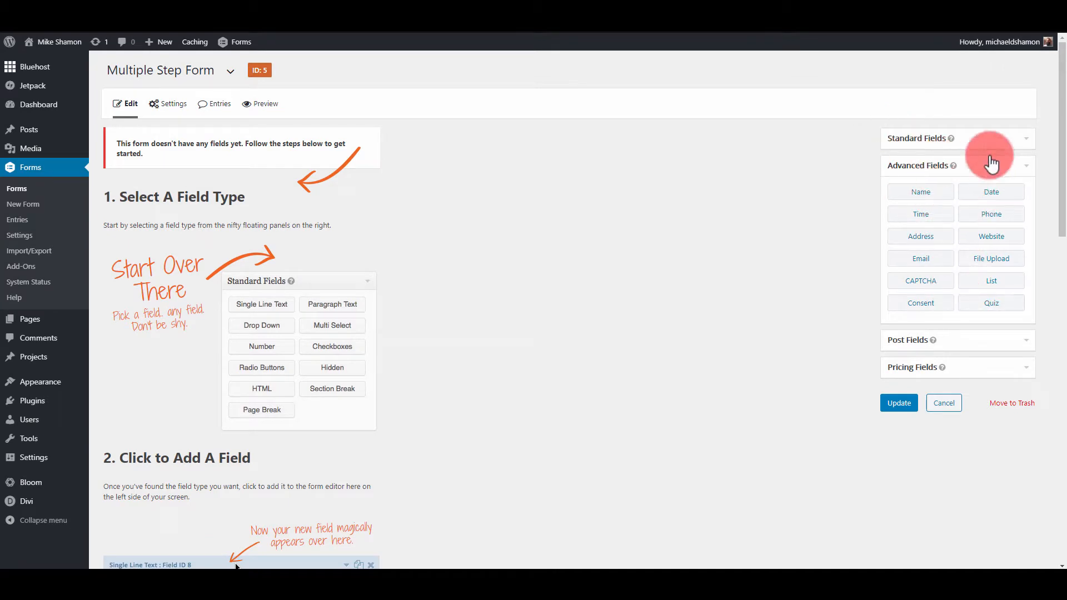
Add a Name field with First and Last inputs to the Multiple Step Form.
click(1024, 166)
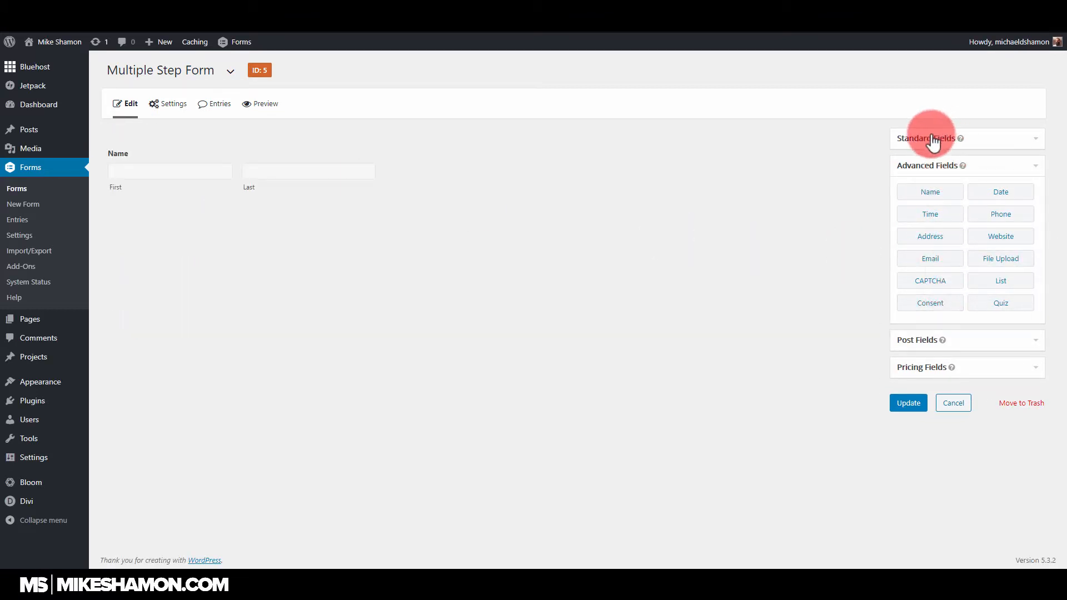
Add page breaks separating Date, Time and Phone, update the form, and preview it.
click(928, 139)
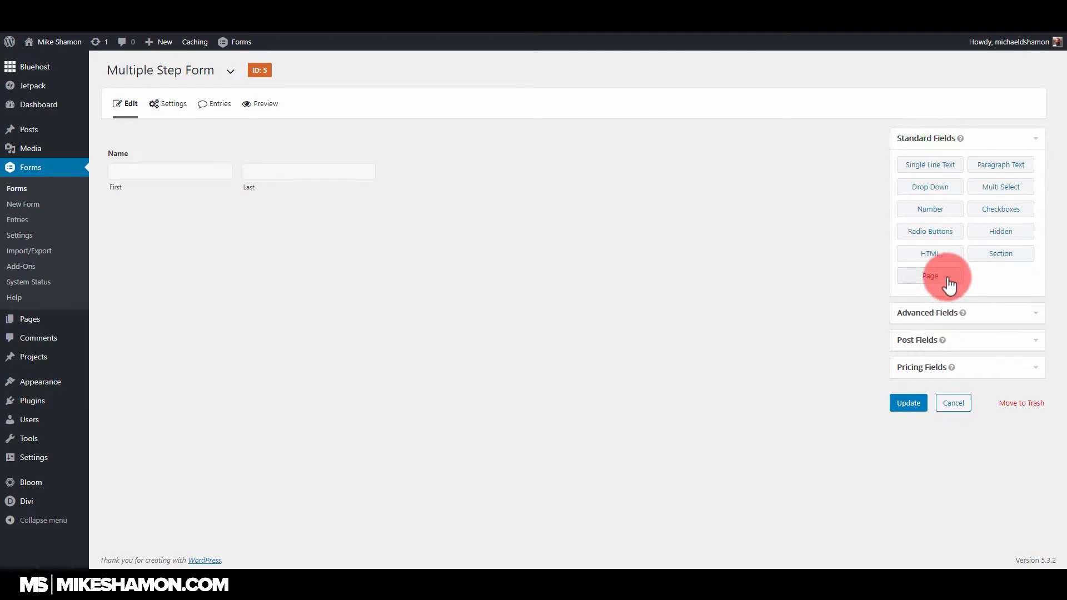
click(930, 276)
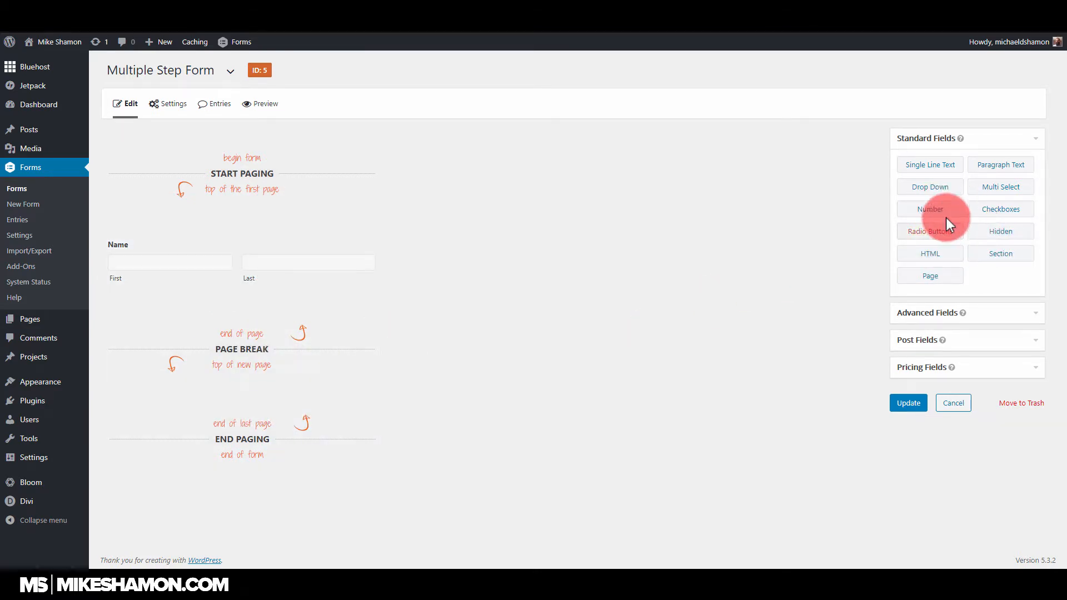
mouse_move(945, 313)
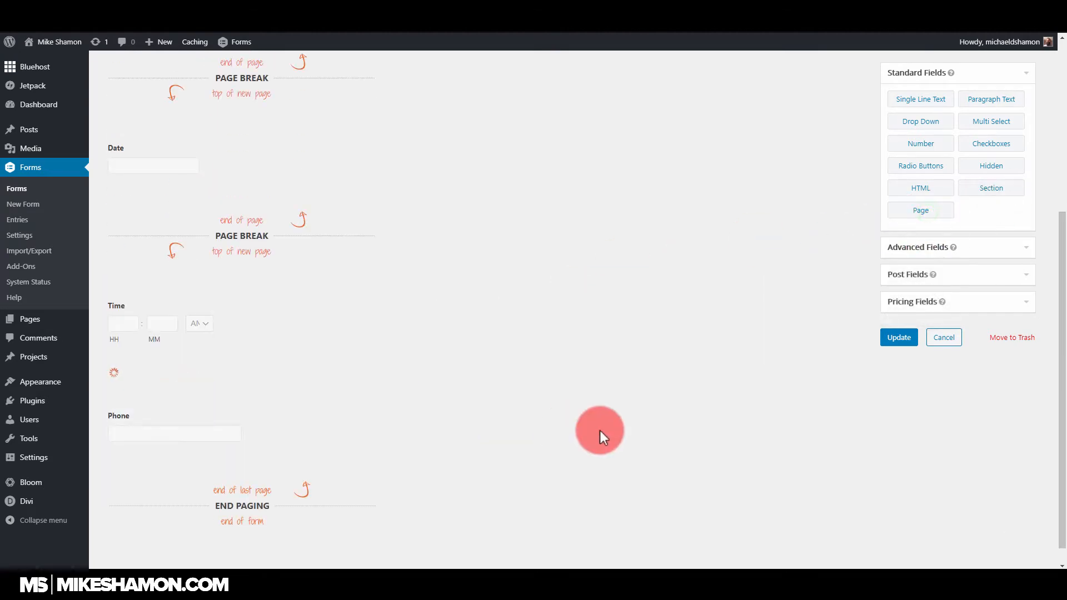
click(898, 336)
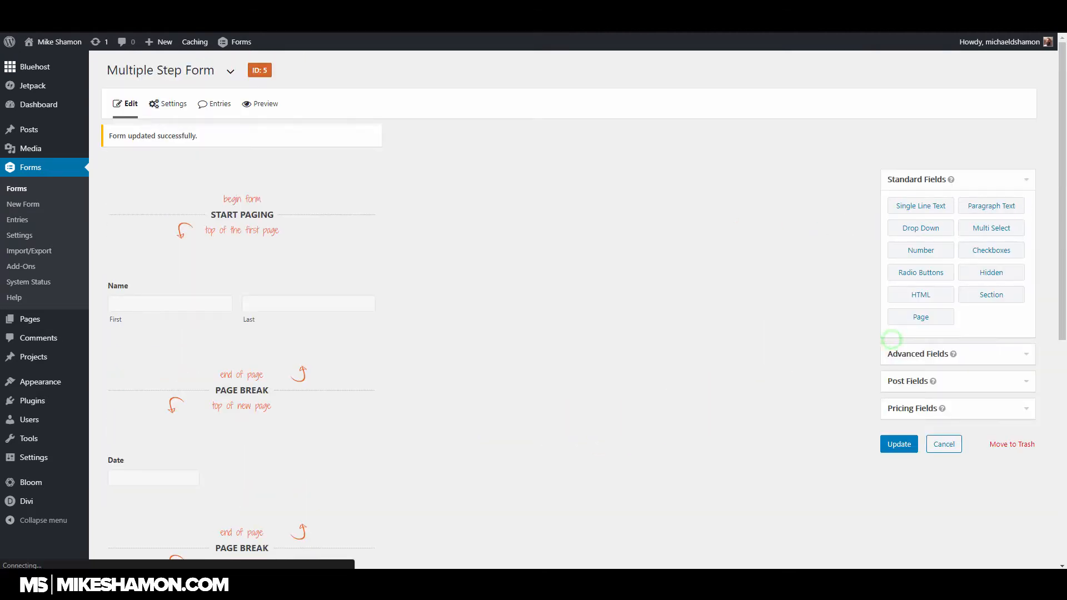
click(264, 104)
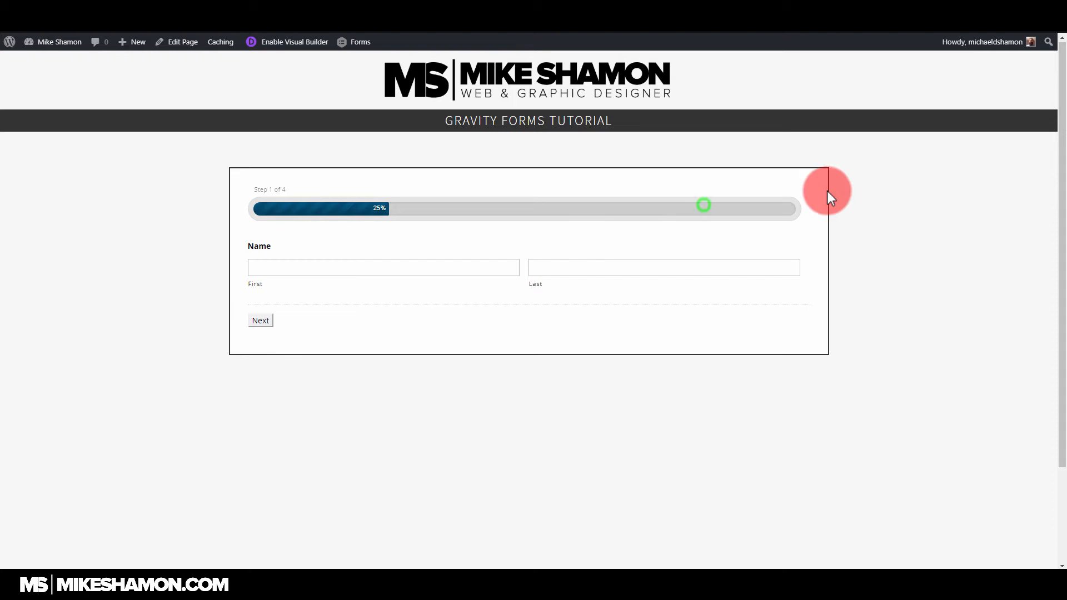
Autofill the name, enter date 02/21/2020, and advance to the Time step.
click(382, 266)
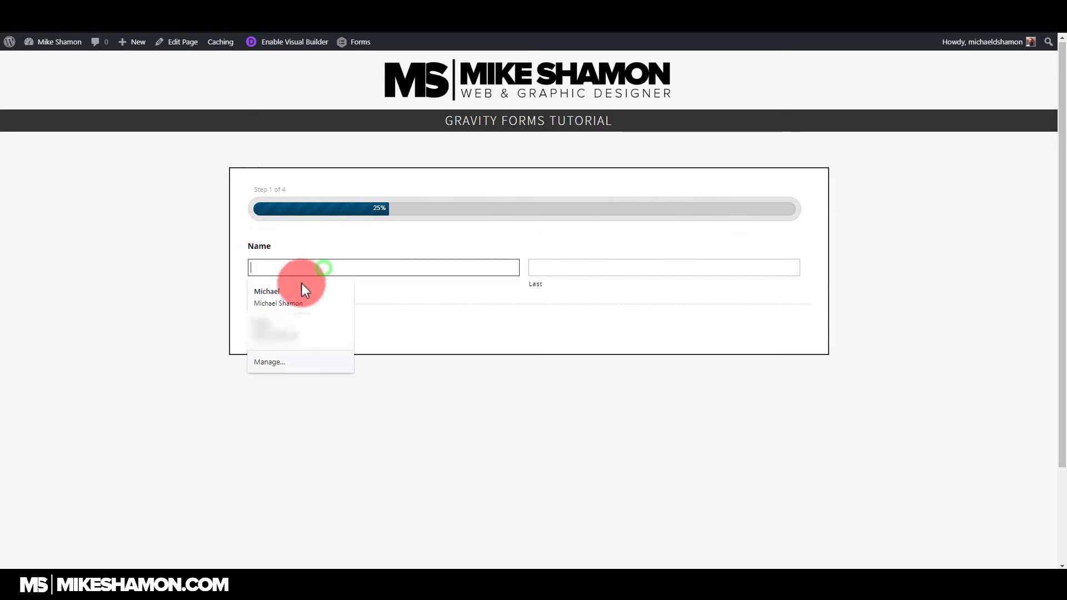
click(279, 296)
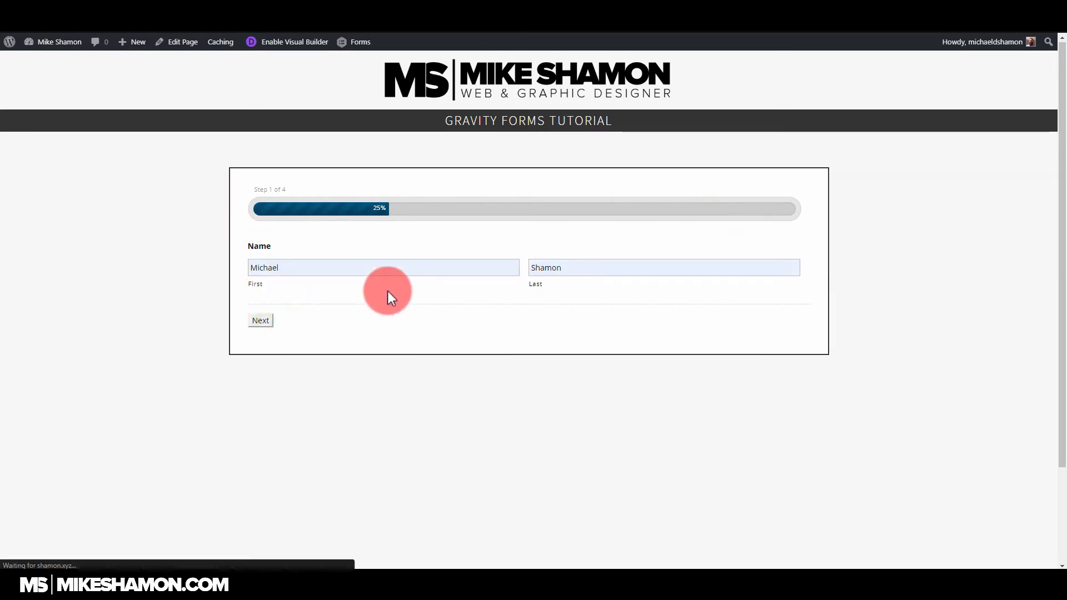
click(261, 320)
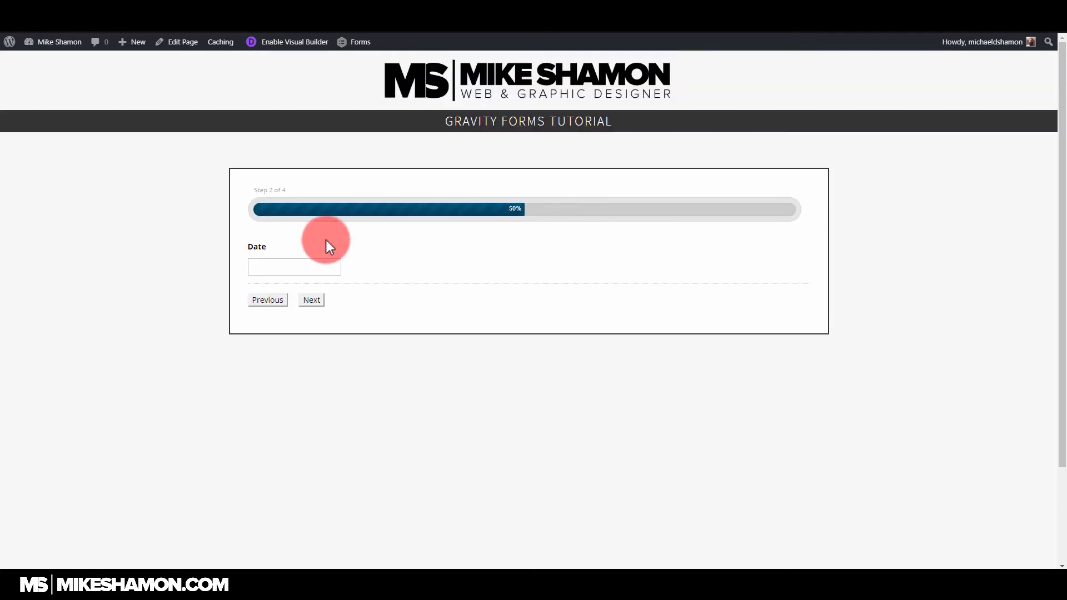
text(02/21/2020)
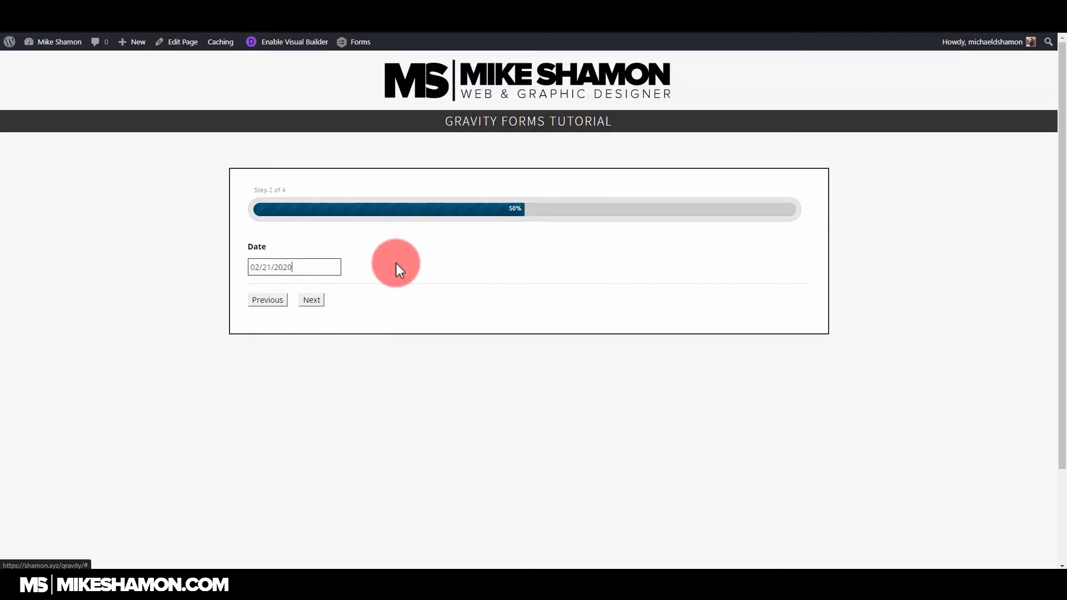
click(311, 299)
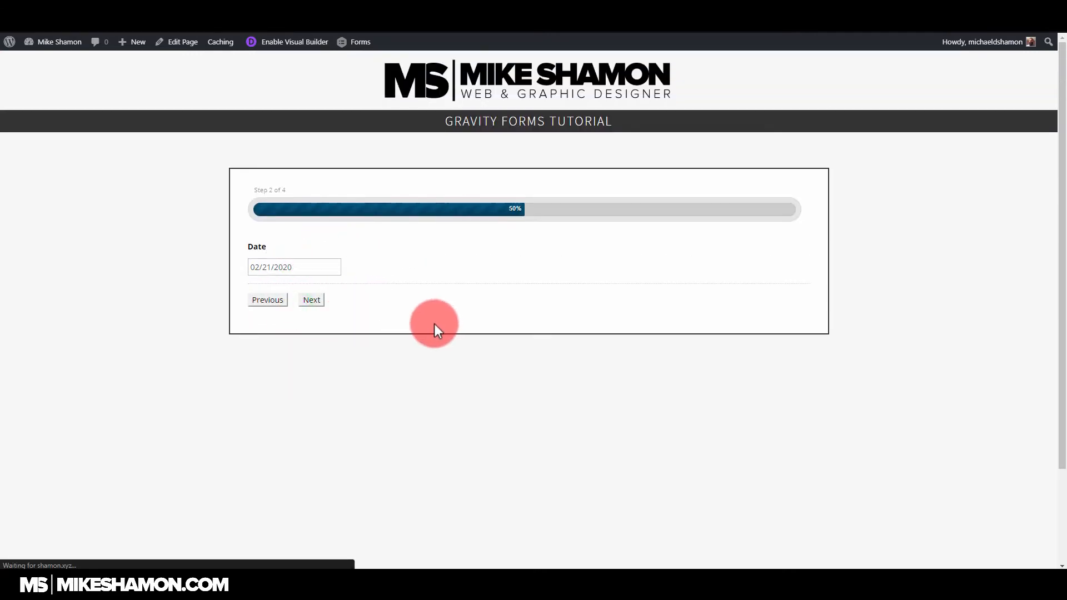
click(311, 300)
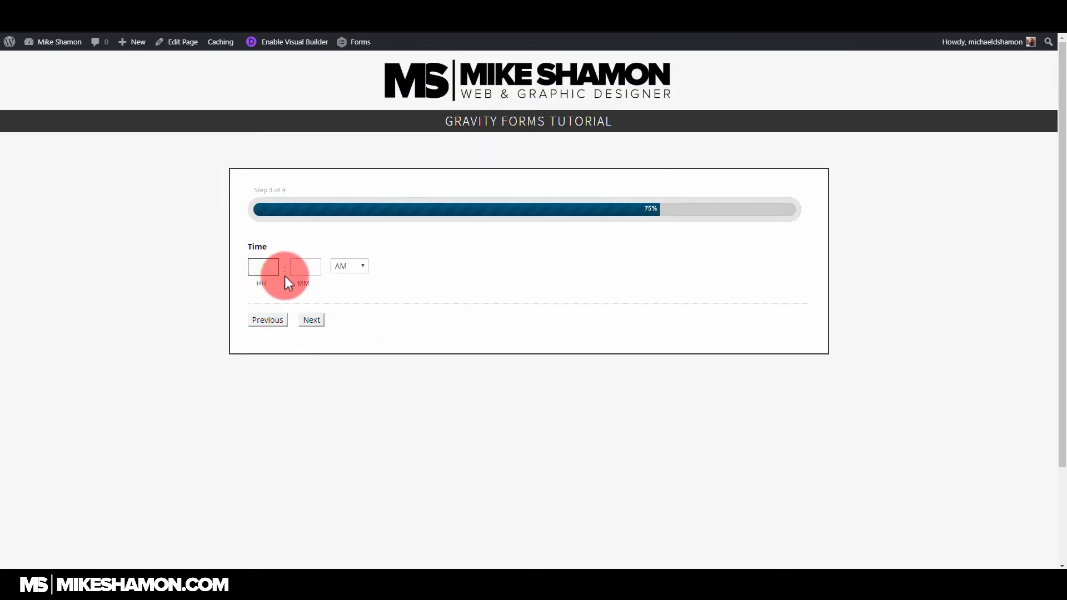
Enter a valid time of 12:45 PM and advance to the final Phone step.
click(310, 320)
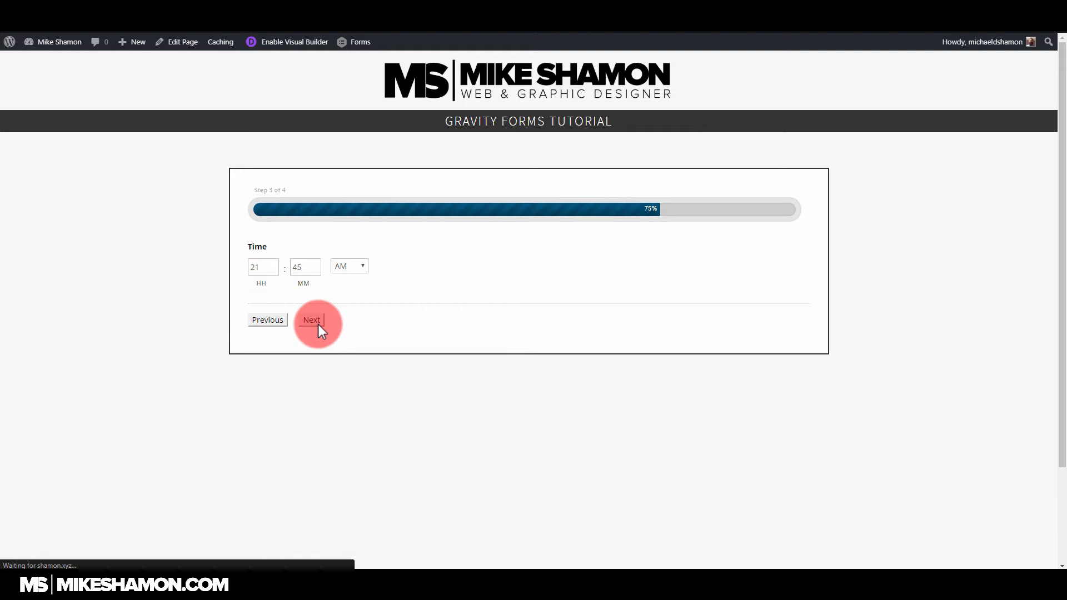
click(311, 320)
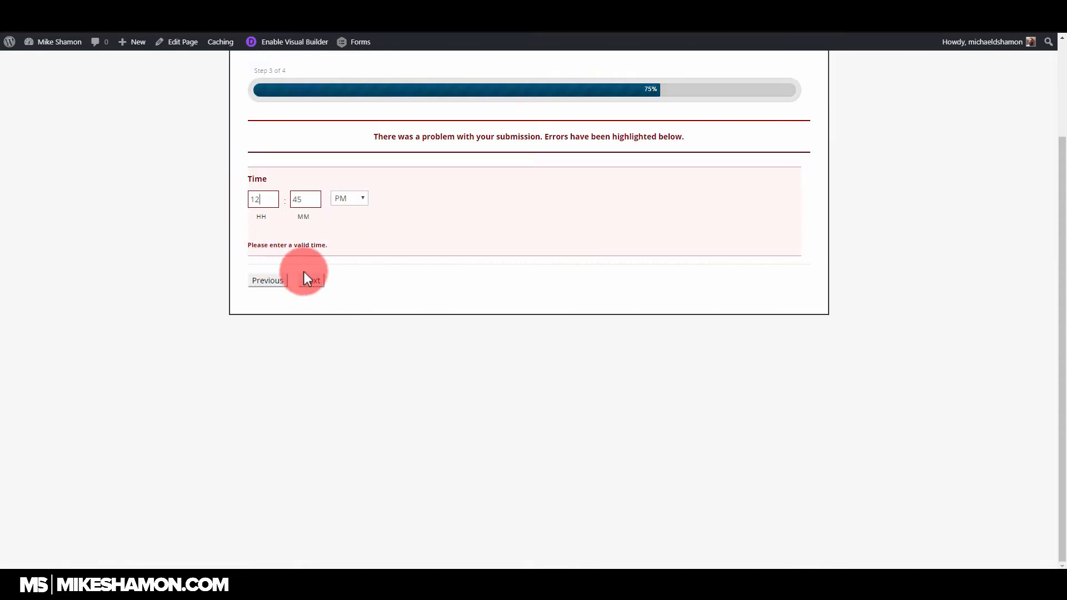
click(312, 279)
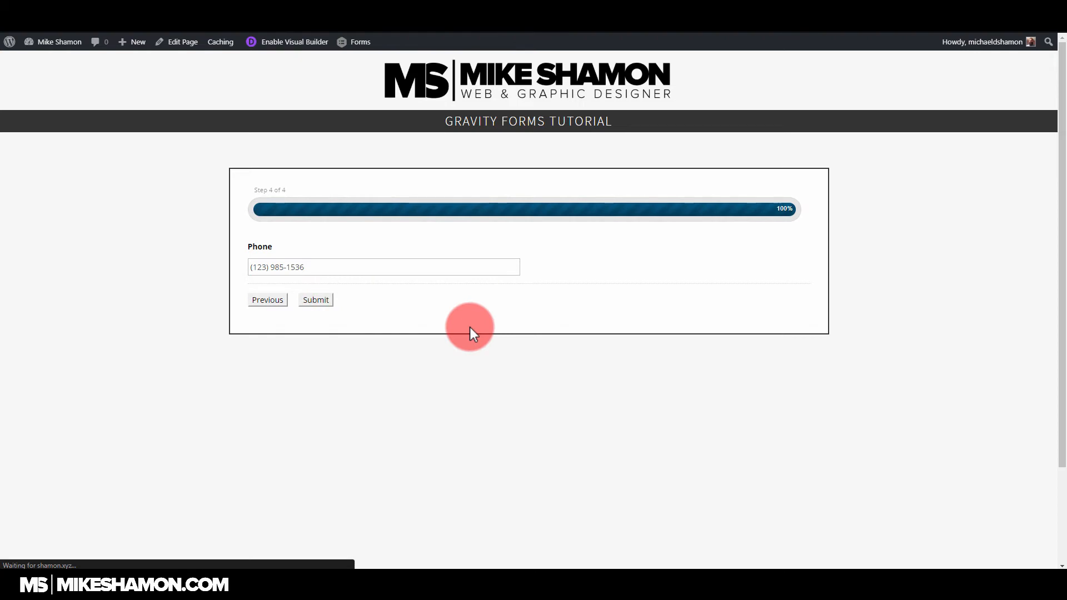
click(314, 300)
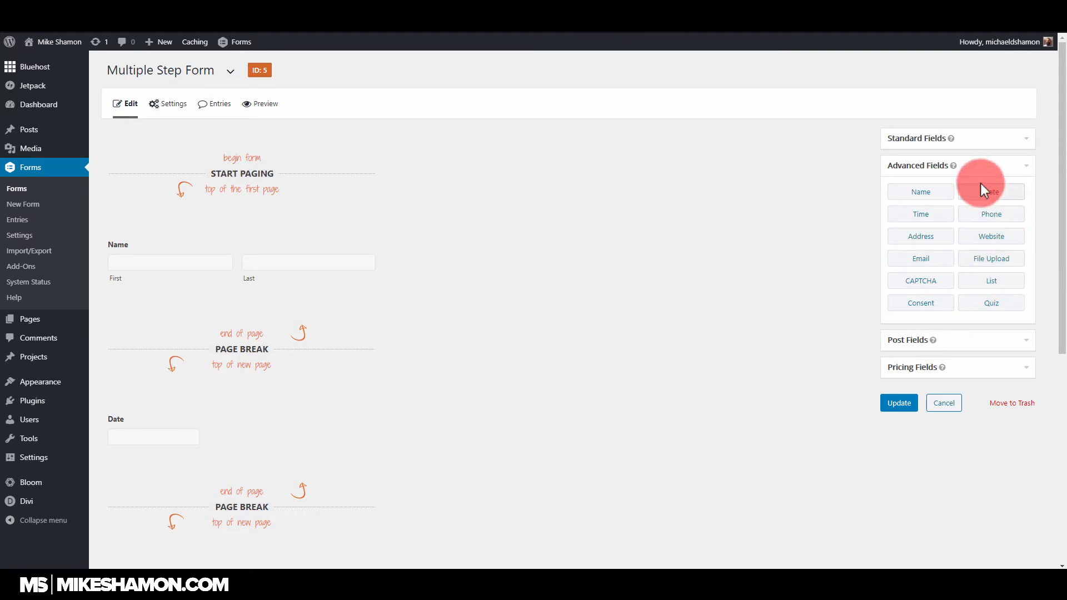
mouse_move(920, 259)
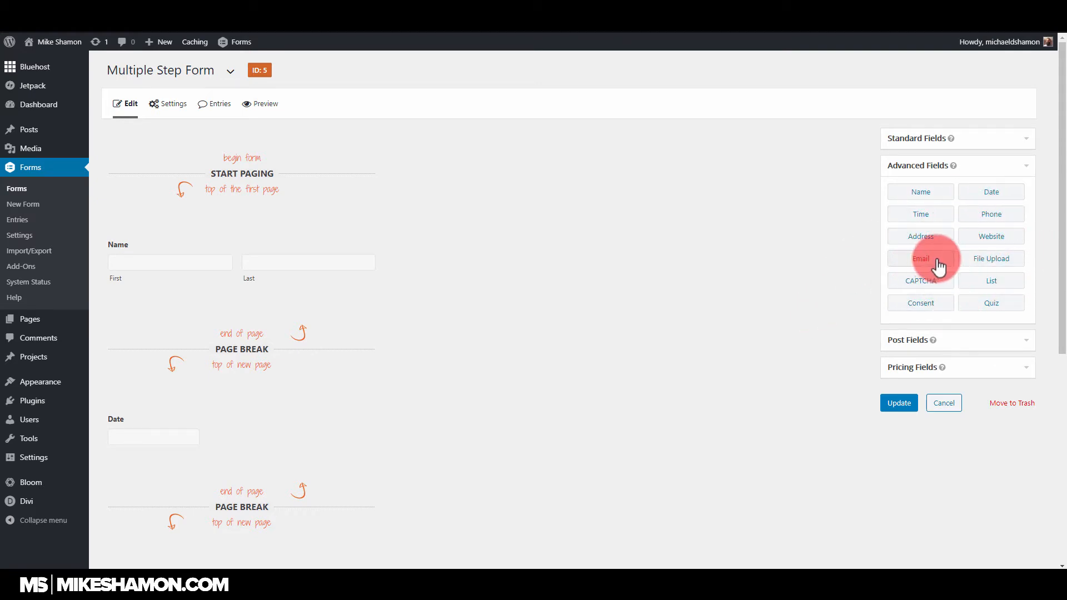
Add an Email field on the first page directly below the Name field.
click(172, 103)
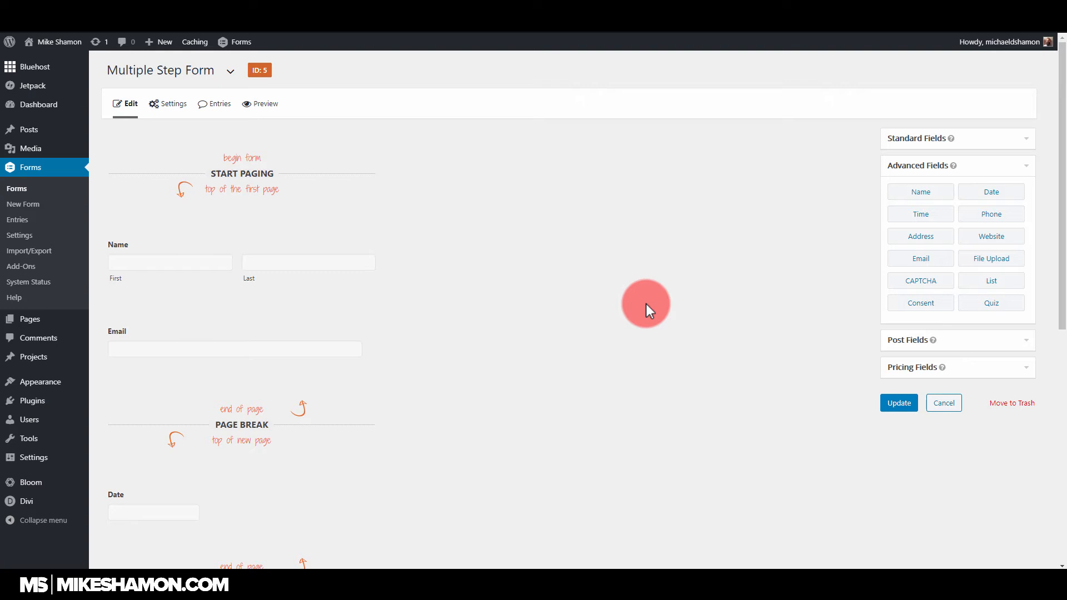
mouse_move(669, 306)
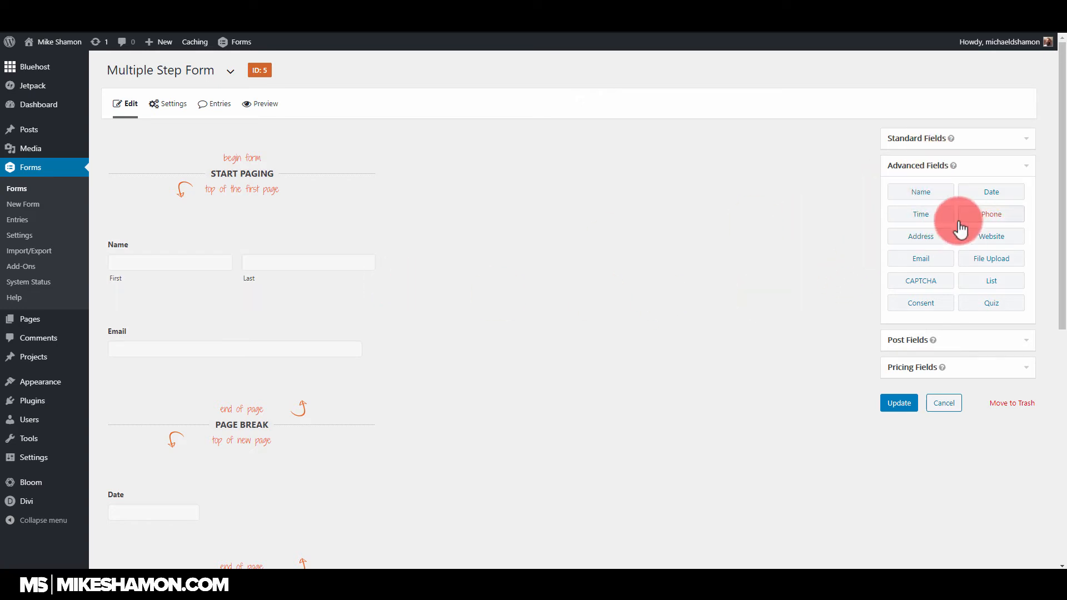
mouse_move(950, 263)
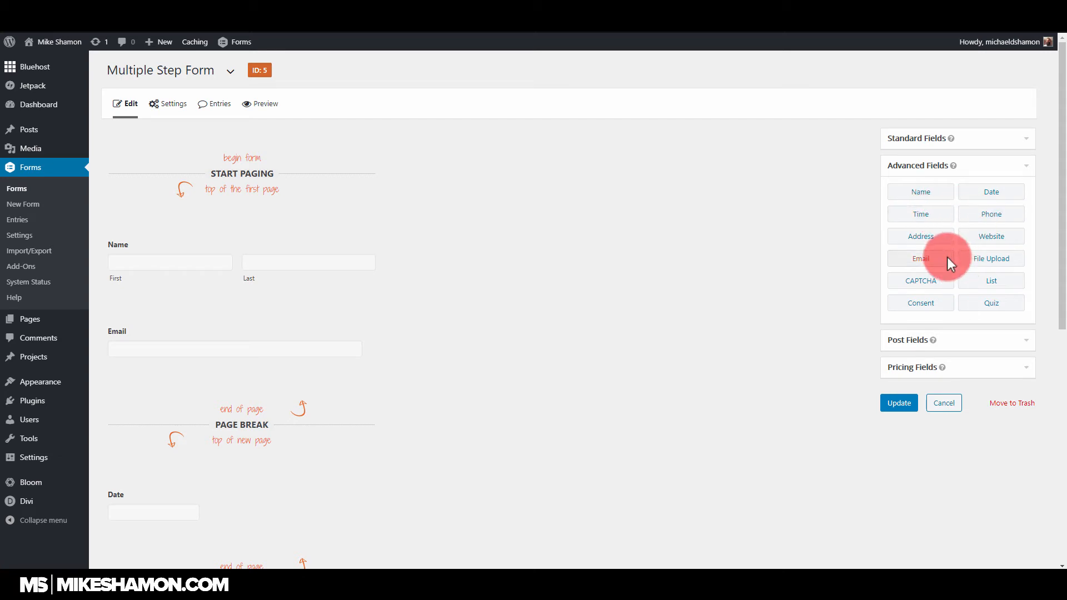
Add a Product pricing field with name, price and quantity below the Time field.
click(957, 139)
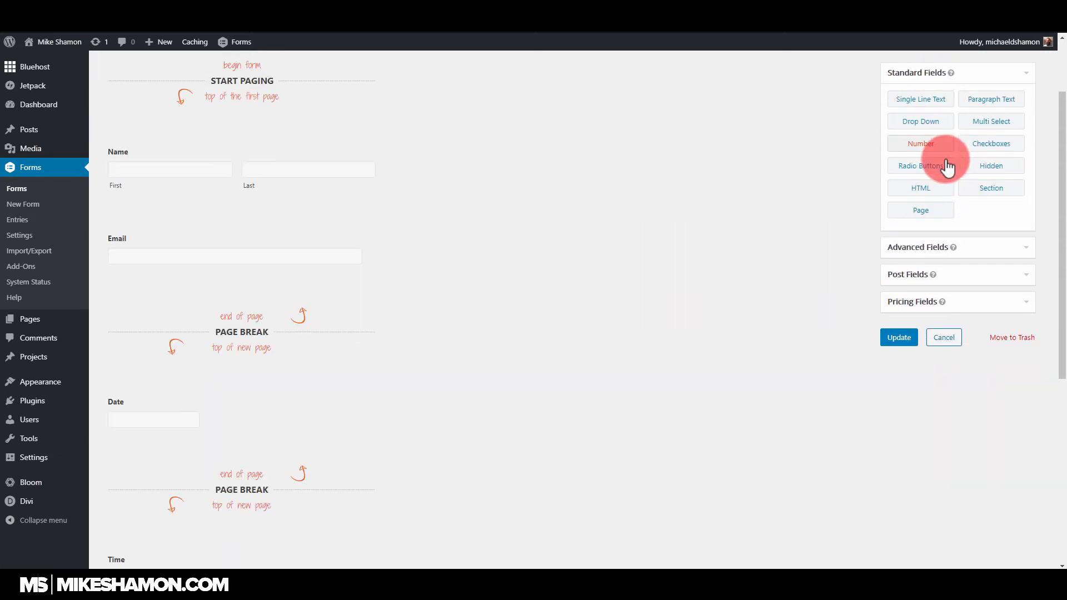
mouse_move(920, 188)
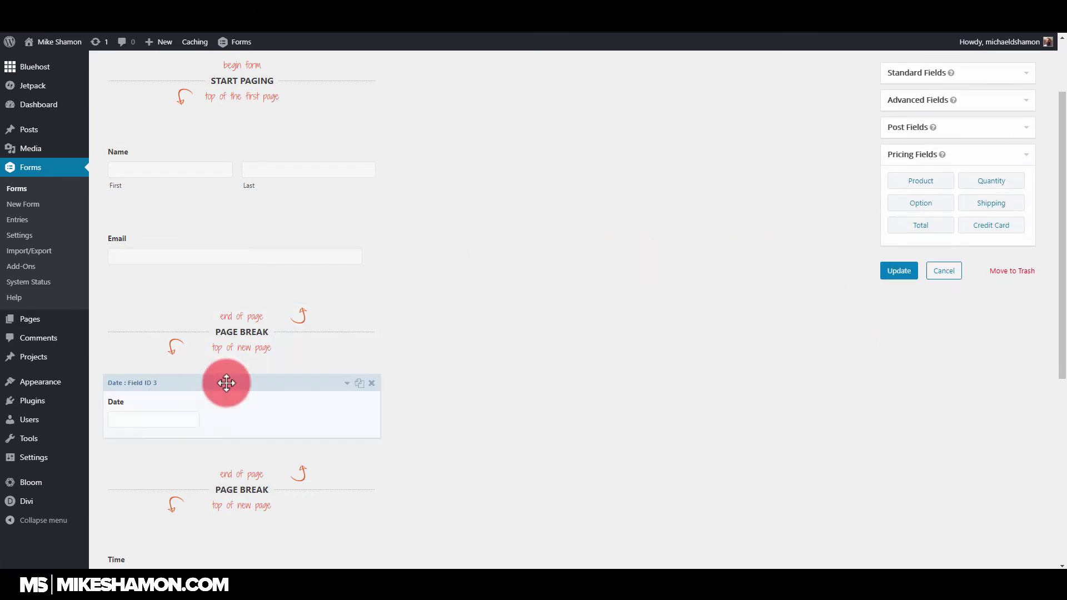
scroll(down, 3)
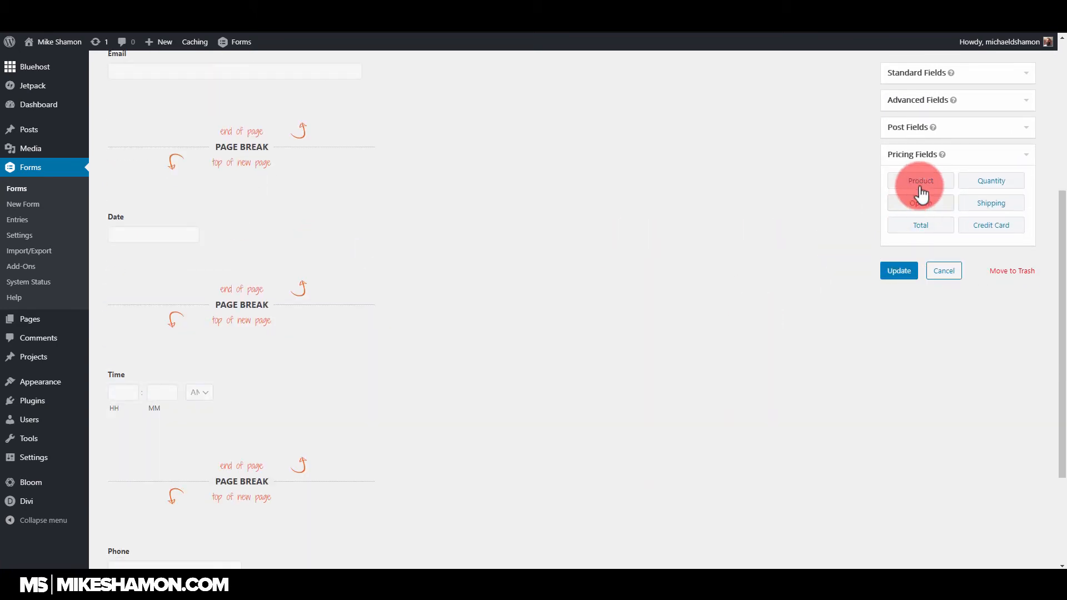
click(920, 180)
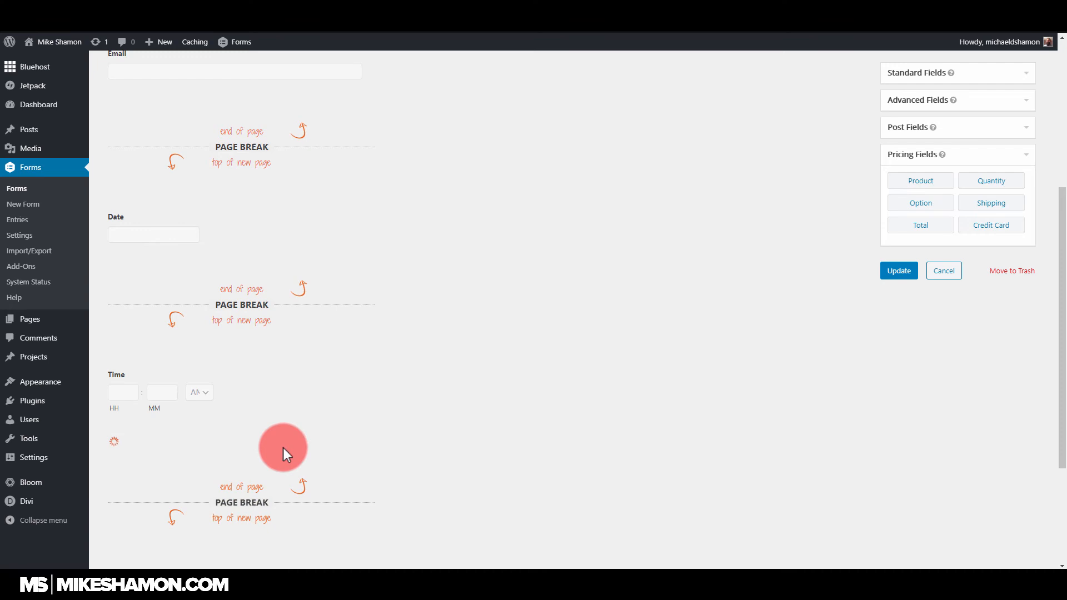
click(921, 180)
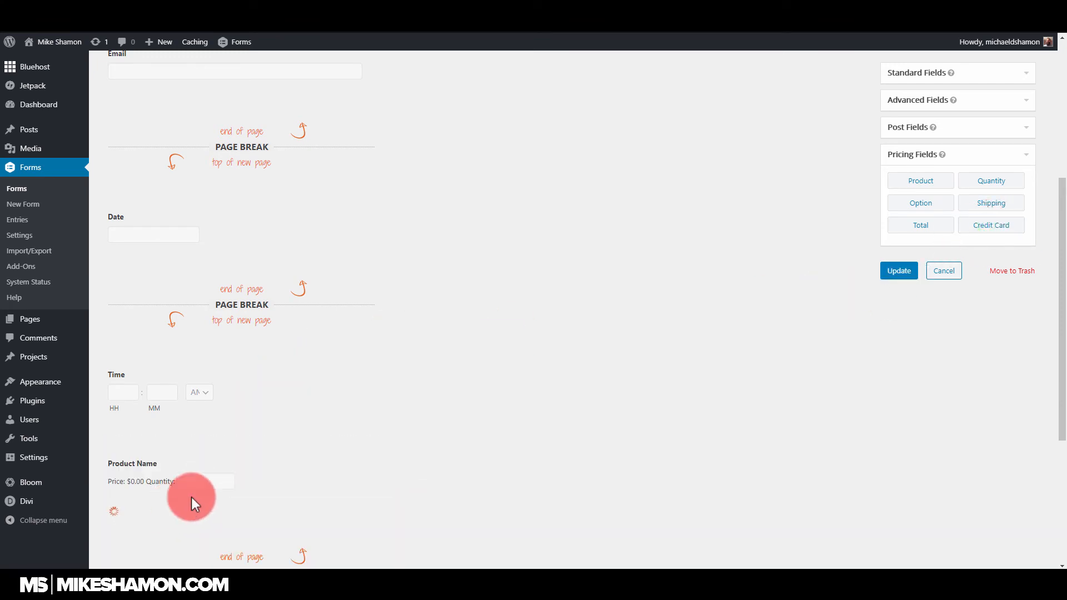
scroll(up, 3)
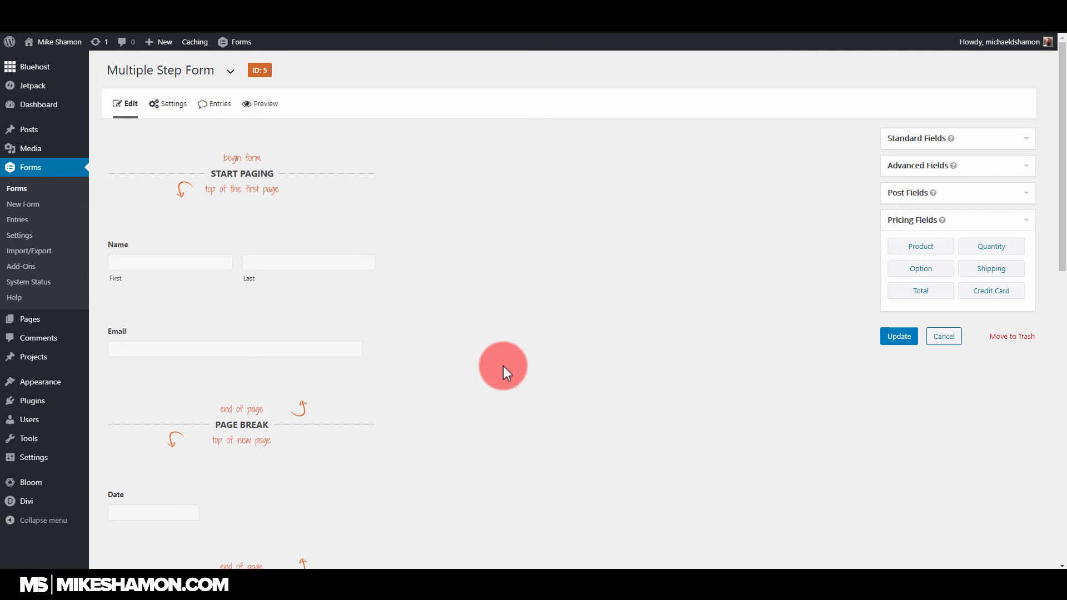